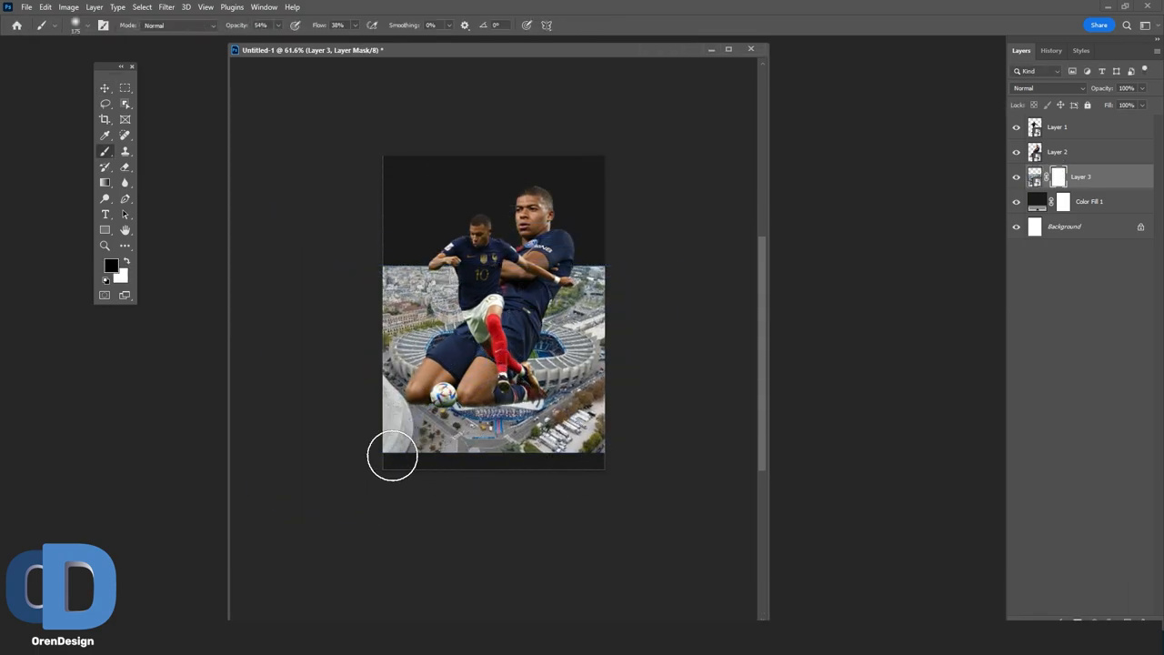
Hide the stadium photo's lower-left edge by painting black on Layer 3's mask
left_click_drag(393, 455, 448, 244)
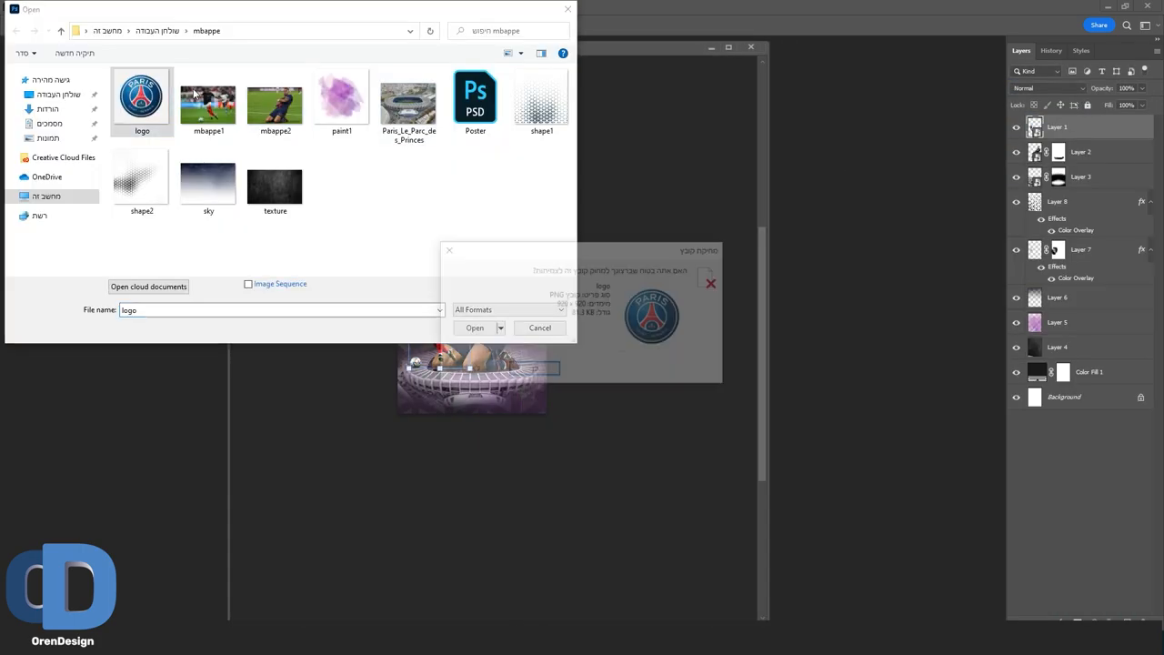
Place the PSG logo image behind the players and add a dark particle texture layer
left_click(475, 328)
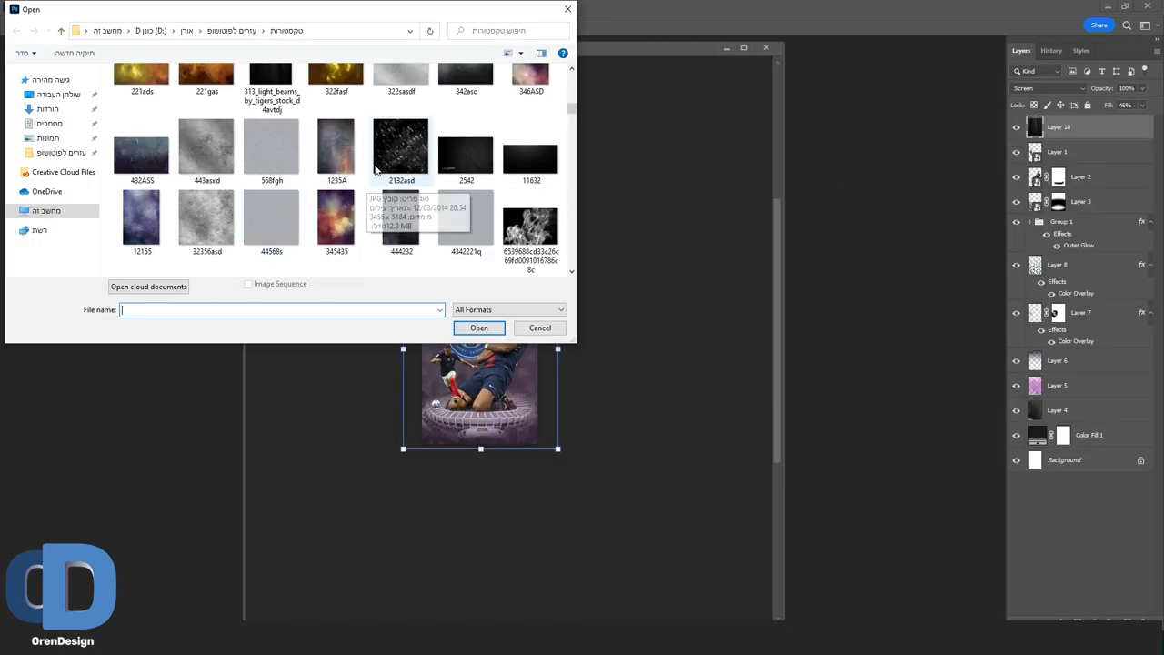
left_click(479, 327)
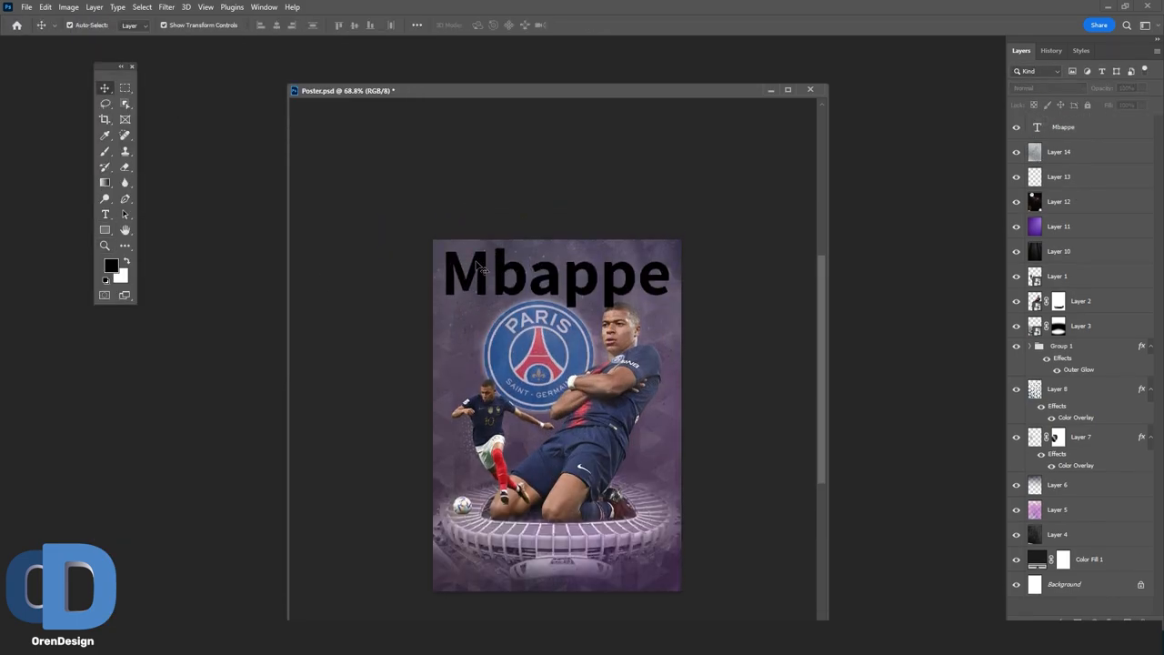
Add Stroke and Outer Glow to the Mbappe title and place vertical Kylian lettering
double_click(1063, 127)
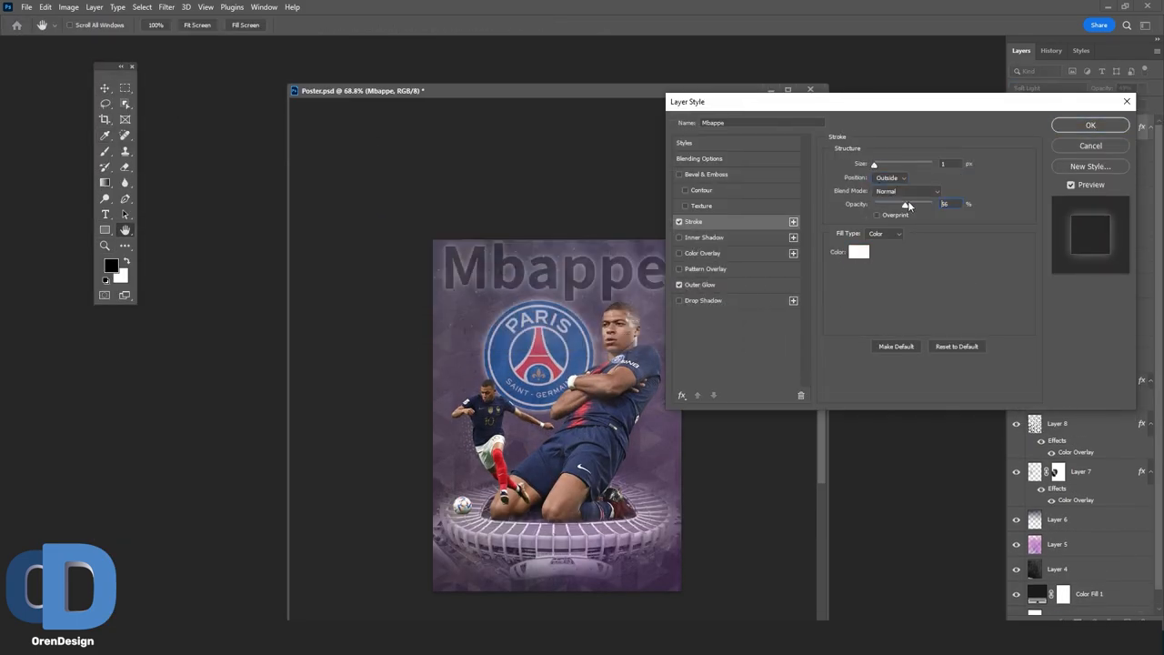
left_click(1070, 125)
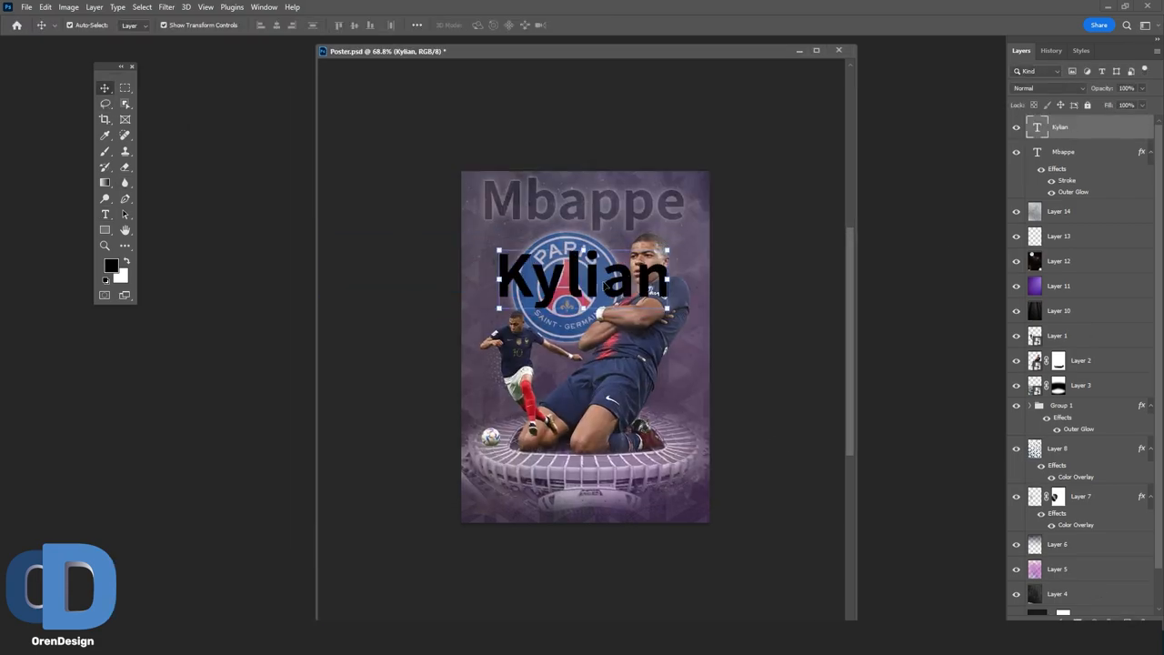
left_click(104, 215)
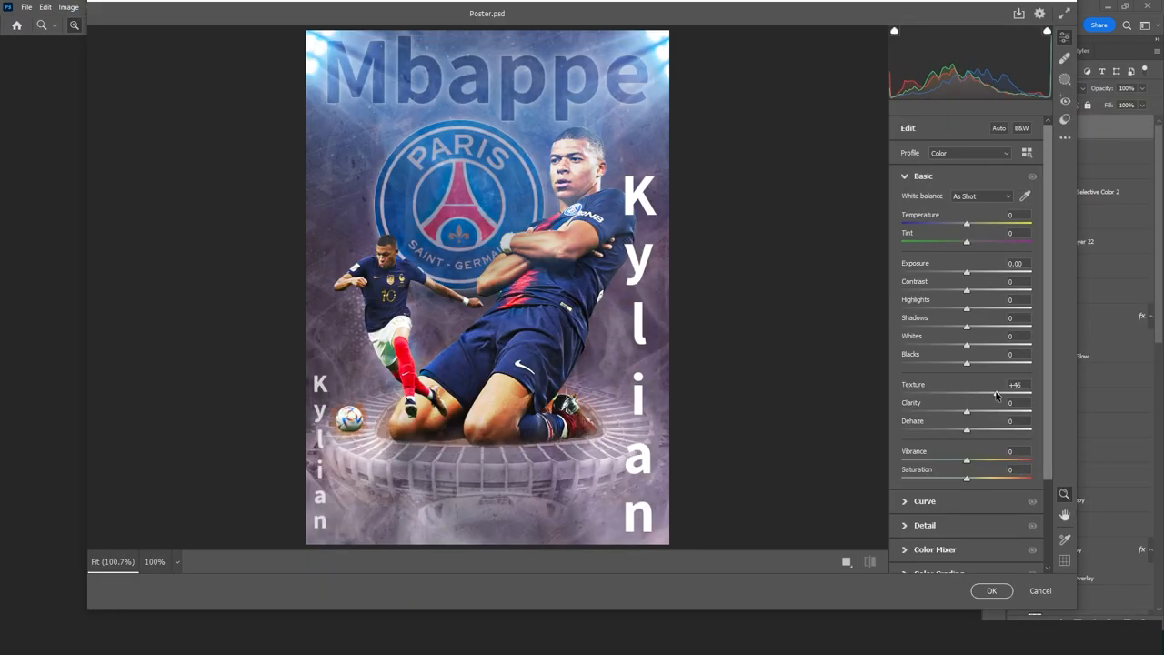
Apply Camera Raw Texture +46 to the merged poster
left_click(992, 591)
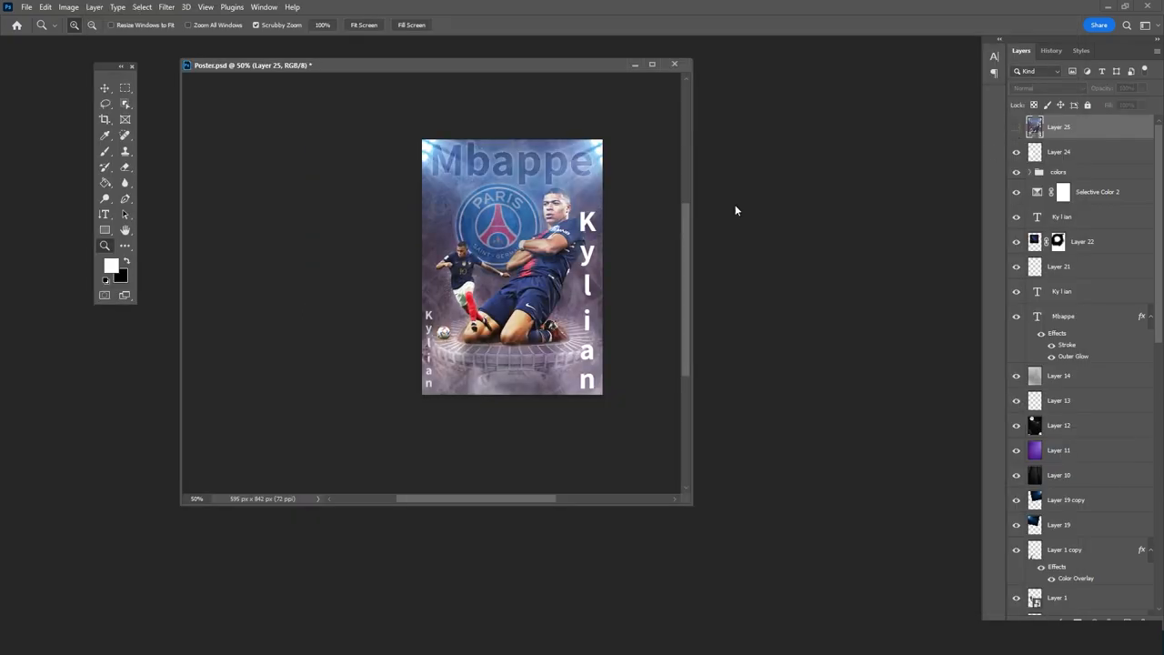